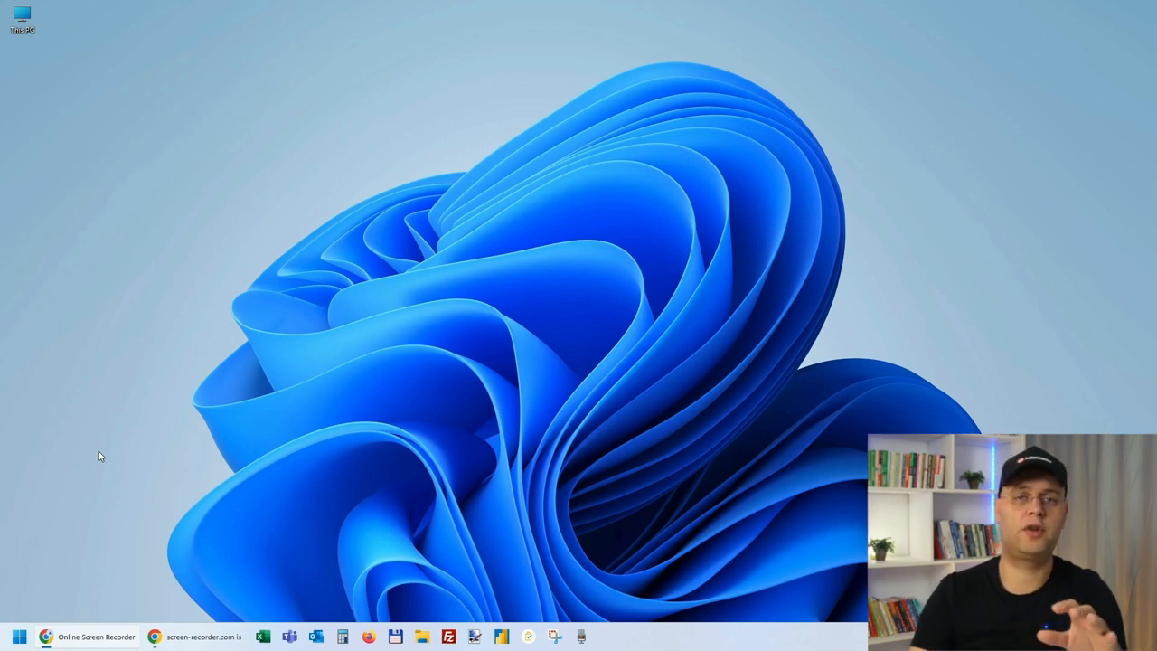
Search "store" from the Start menu and launch Microsoft Store from Best match.
left_click(18, 636)
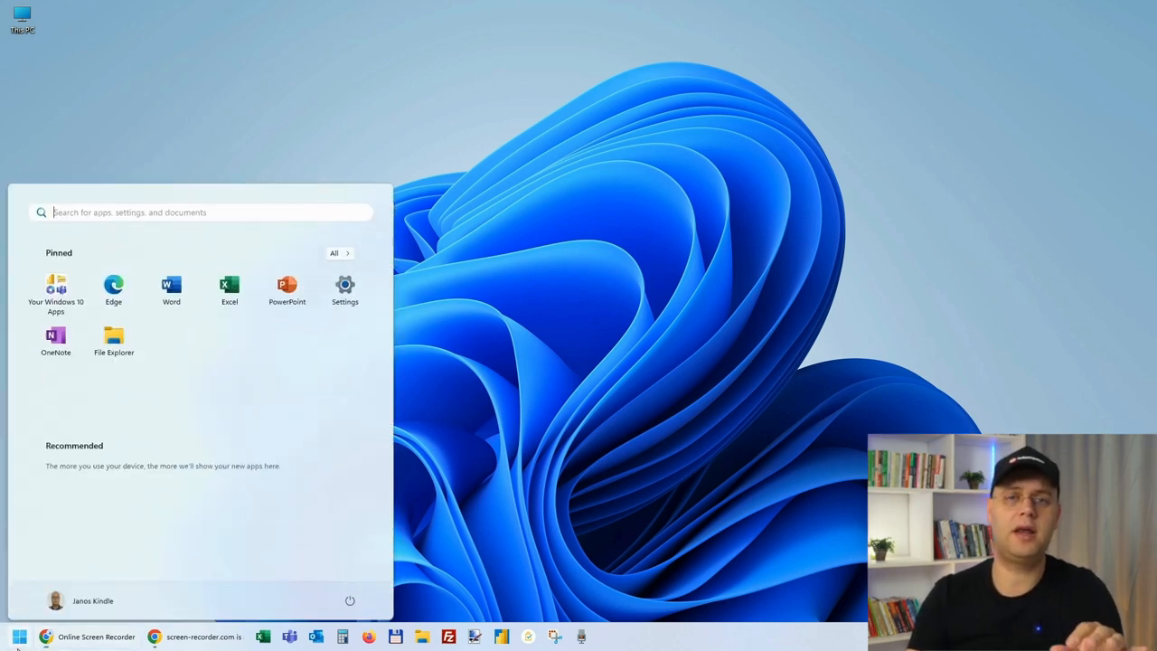
type("s")
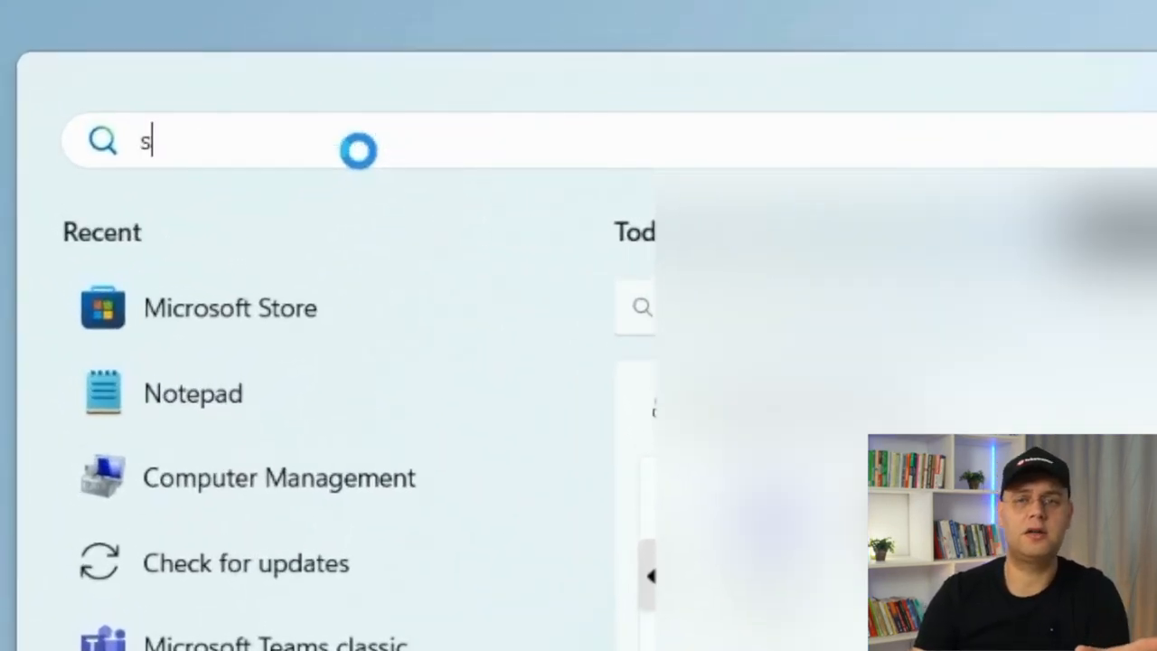
type("tore")
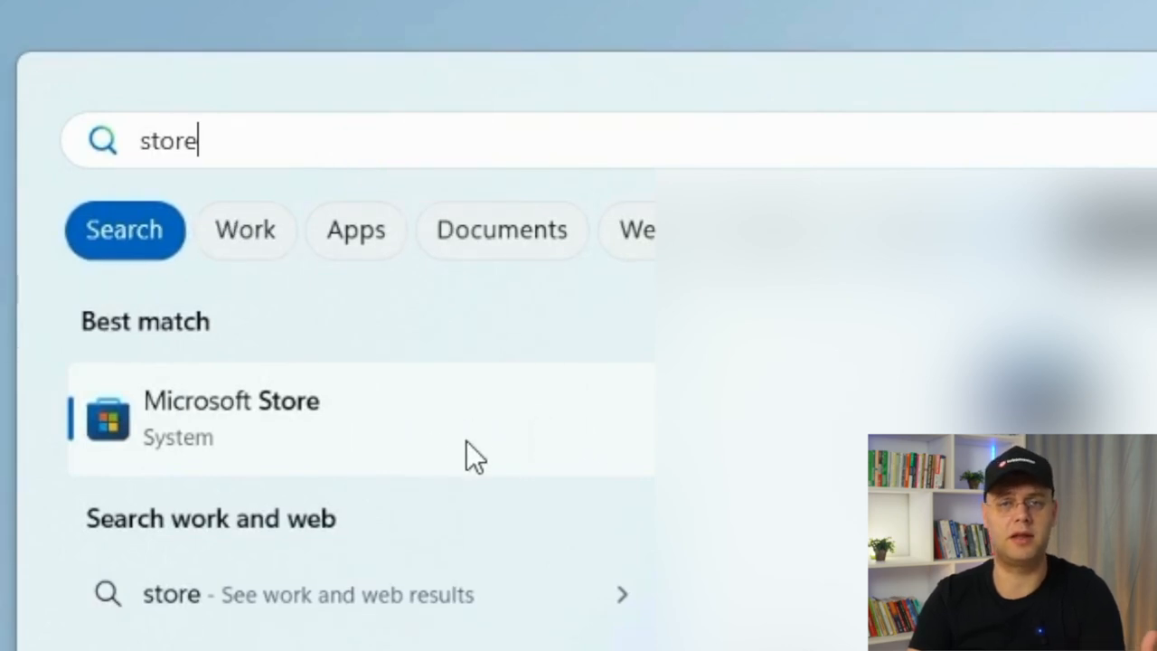
left_click(231, 420)
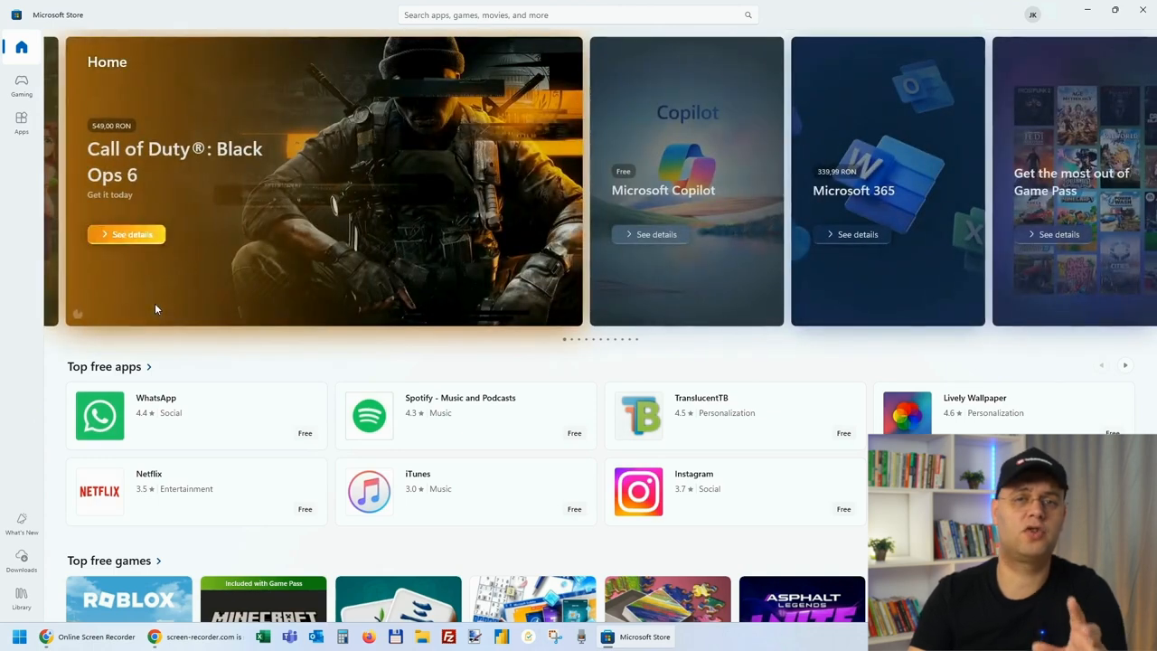
Search Microsoft Store for "capcut" and open the CapCut app page.
left_click(573, 14)
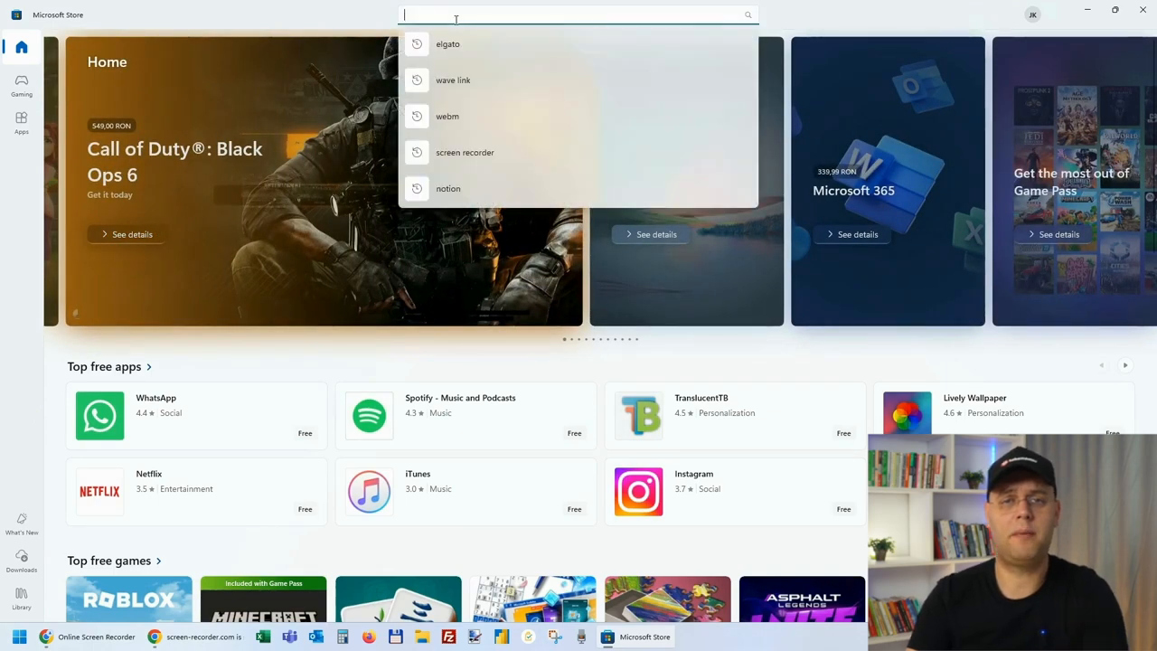
type("capcut")
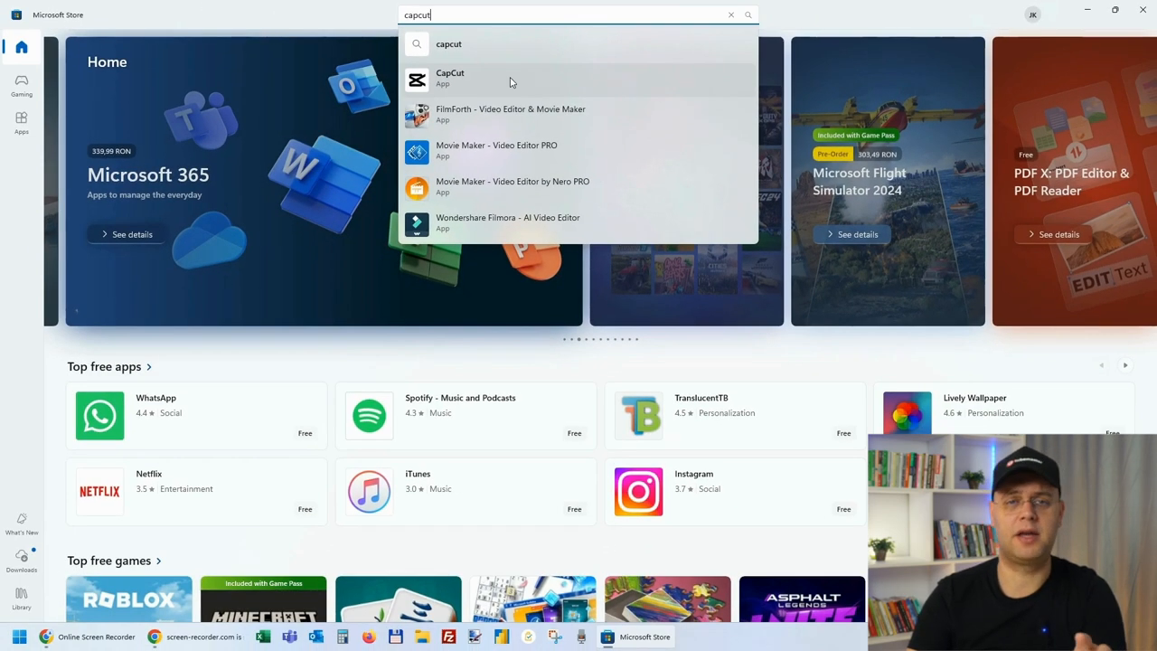
left_click(450, 78)
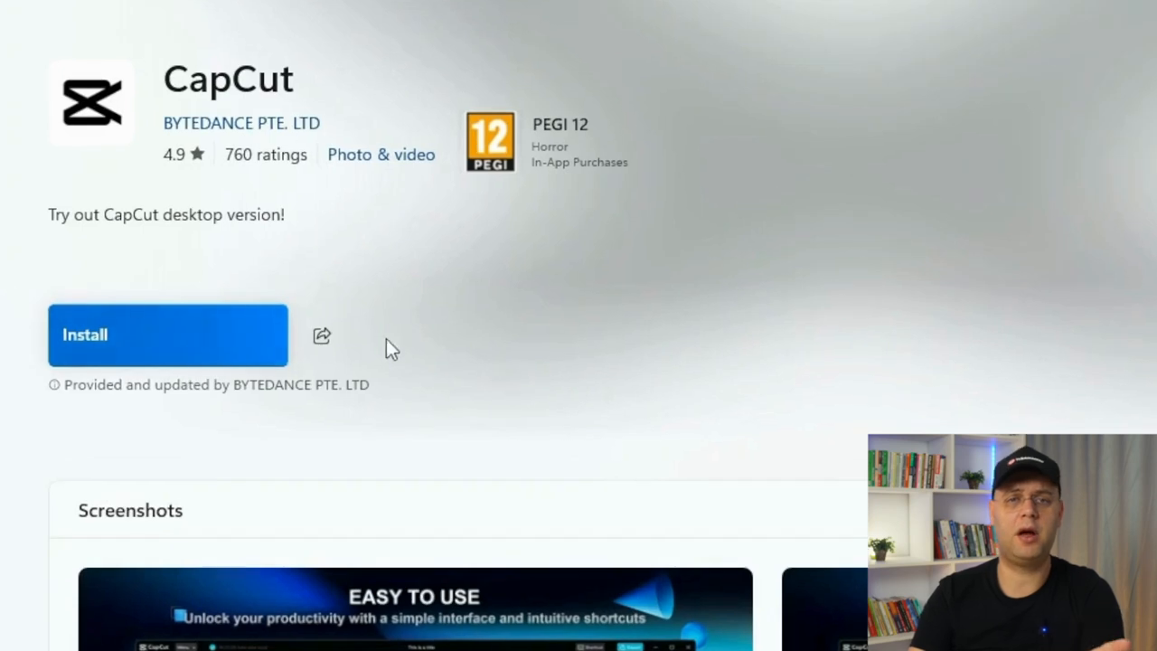
mouse_move(25, 342)
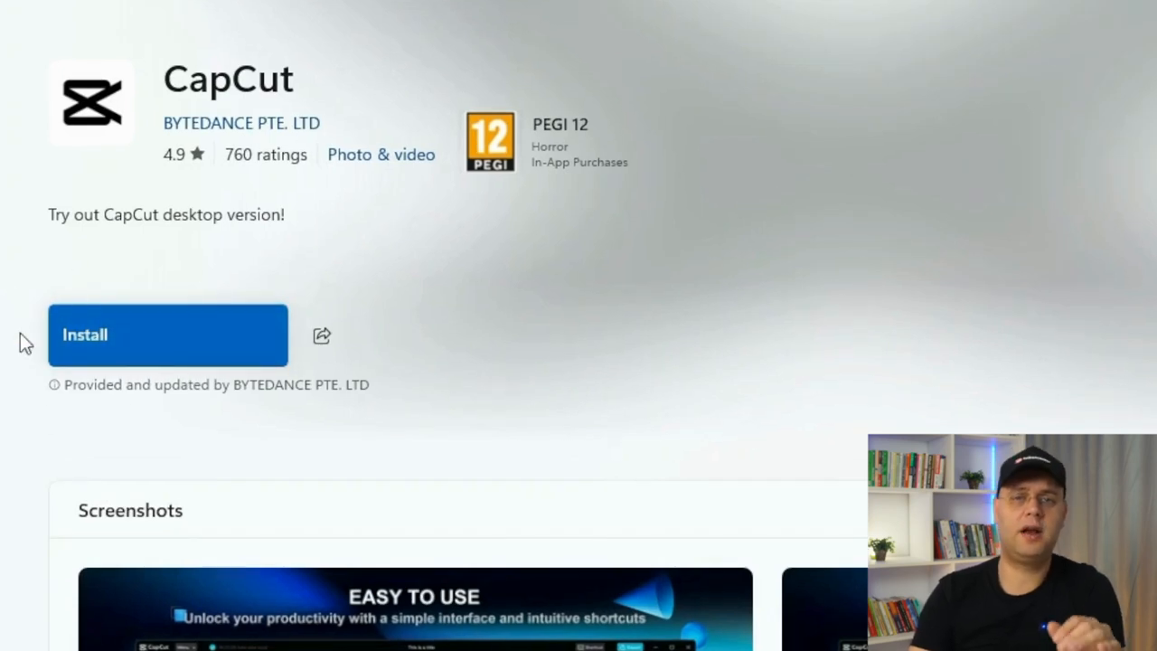
Install CapCut from its Microsoft Store page and wait for the download.
left_click(168, 335)
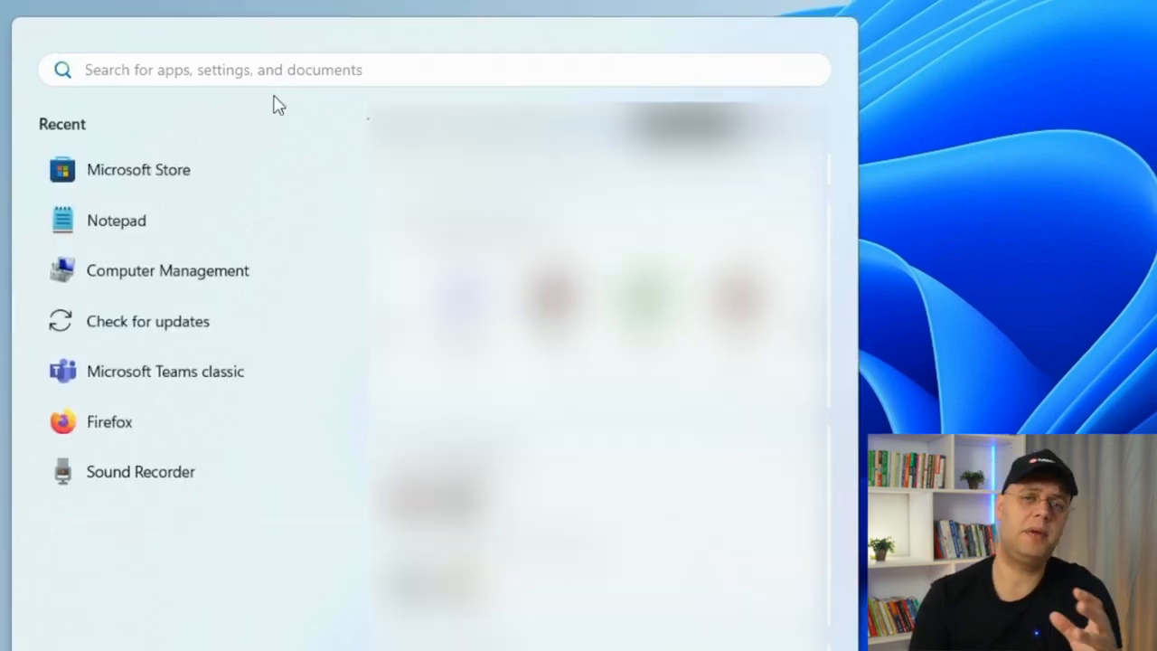
Launch CapCut from Start search and confirm the Environment testing check.
type("capcut")
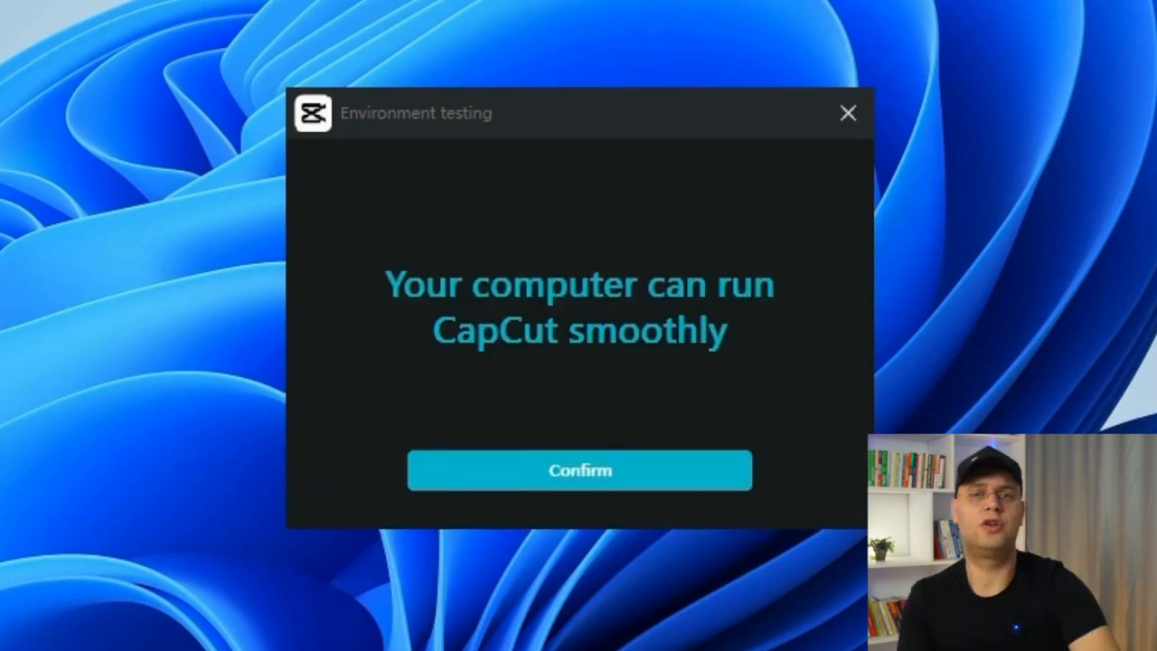
left_click(579, 470)
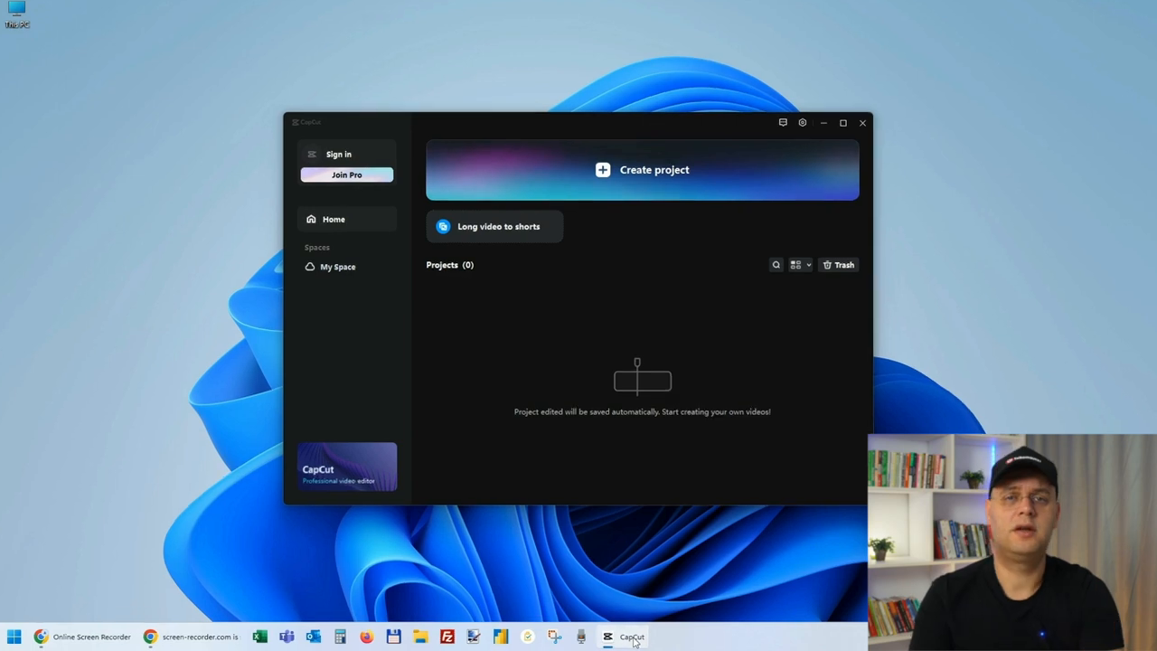
Pin the running CapCut icon to the Windows taskbar.
right_click(633, 637)
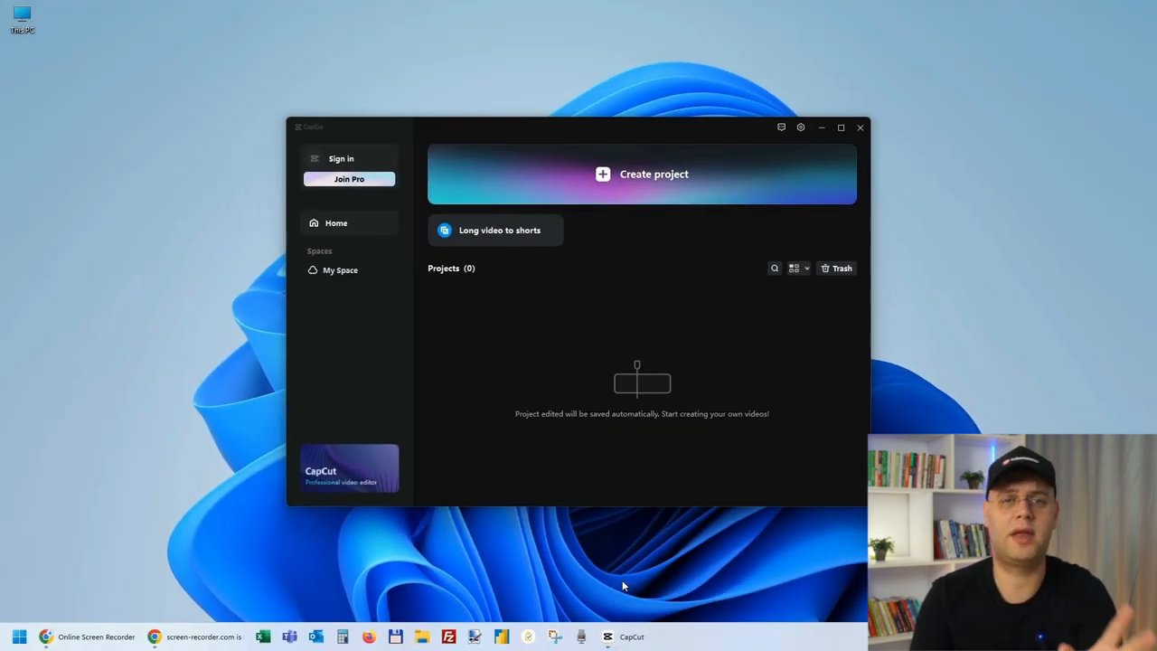
left_click(861, 127)
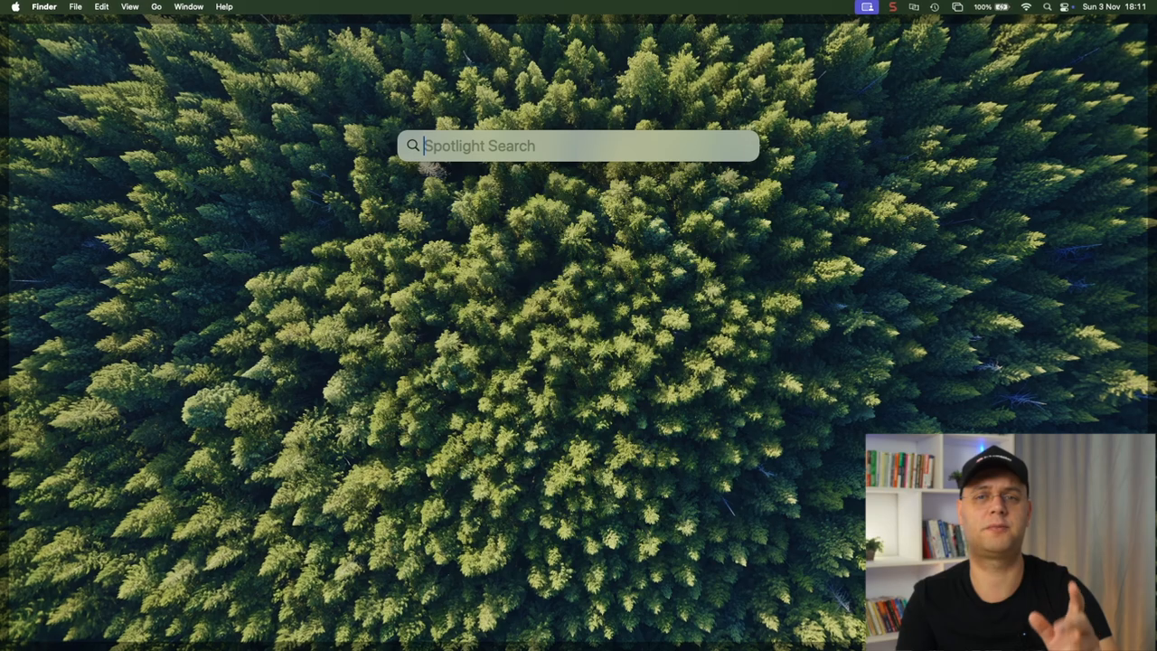
Launch App Store via Spotlight "app" and search it for "capcut".
key("cmd+space")
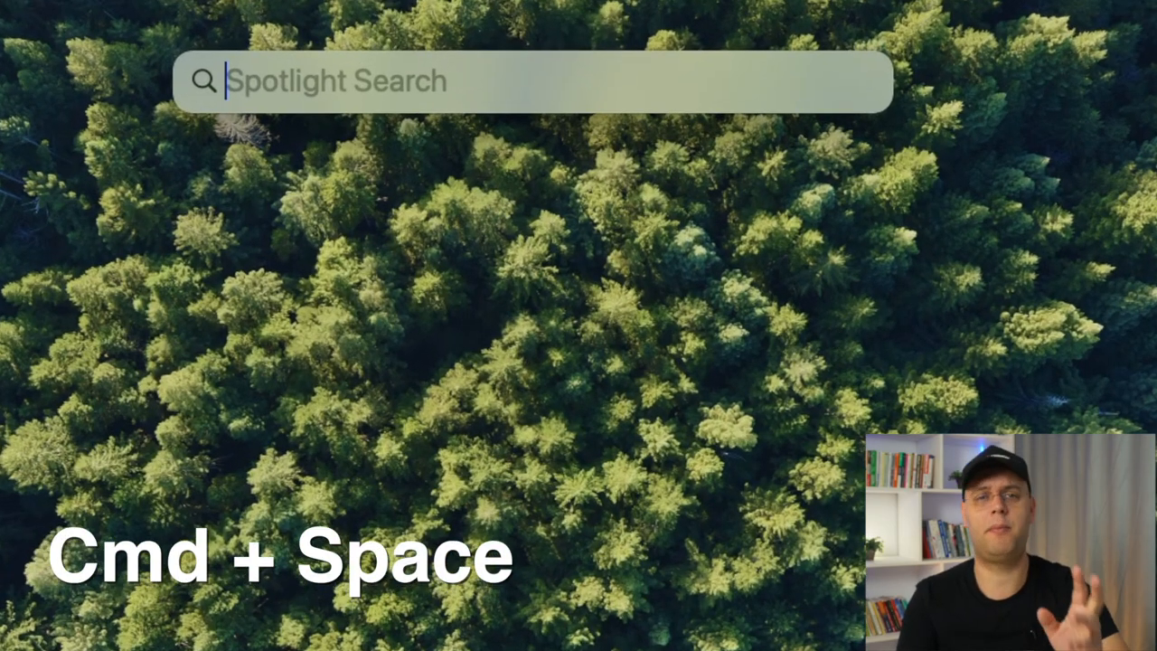
type("app")
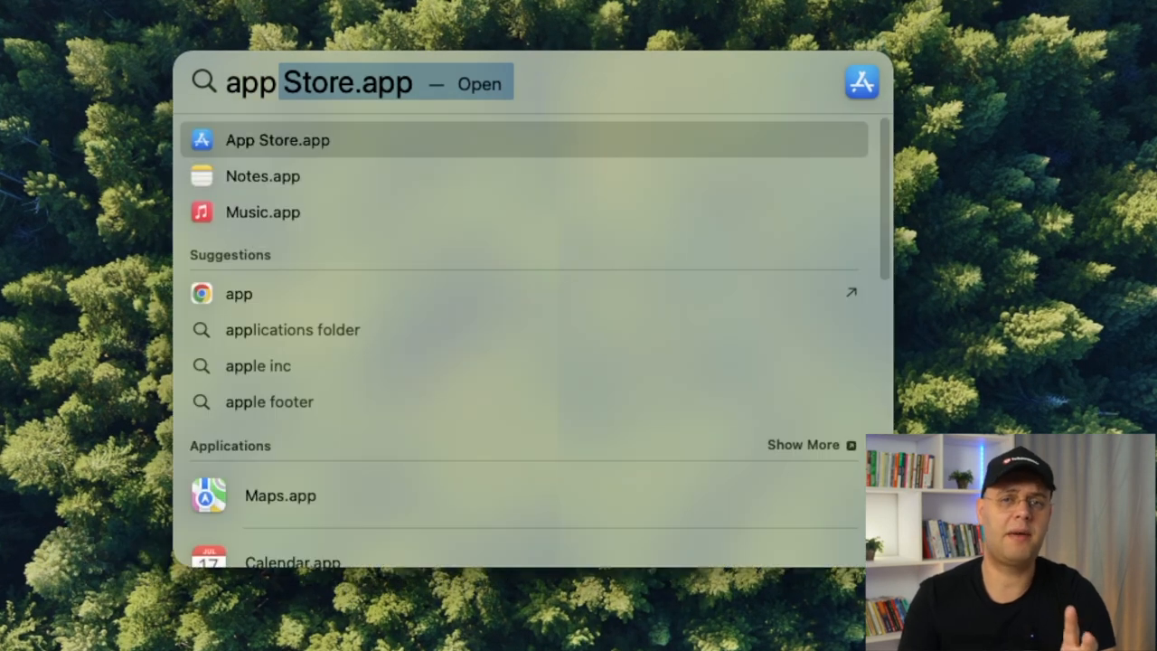
key("escape")
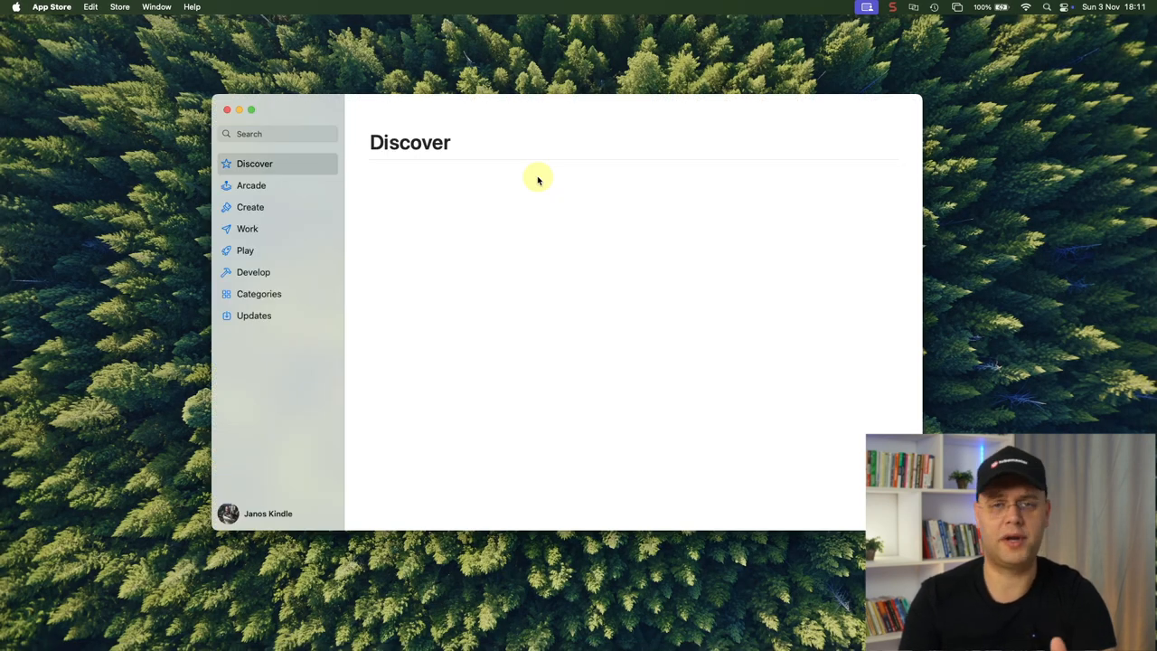
type("cap")
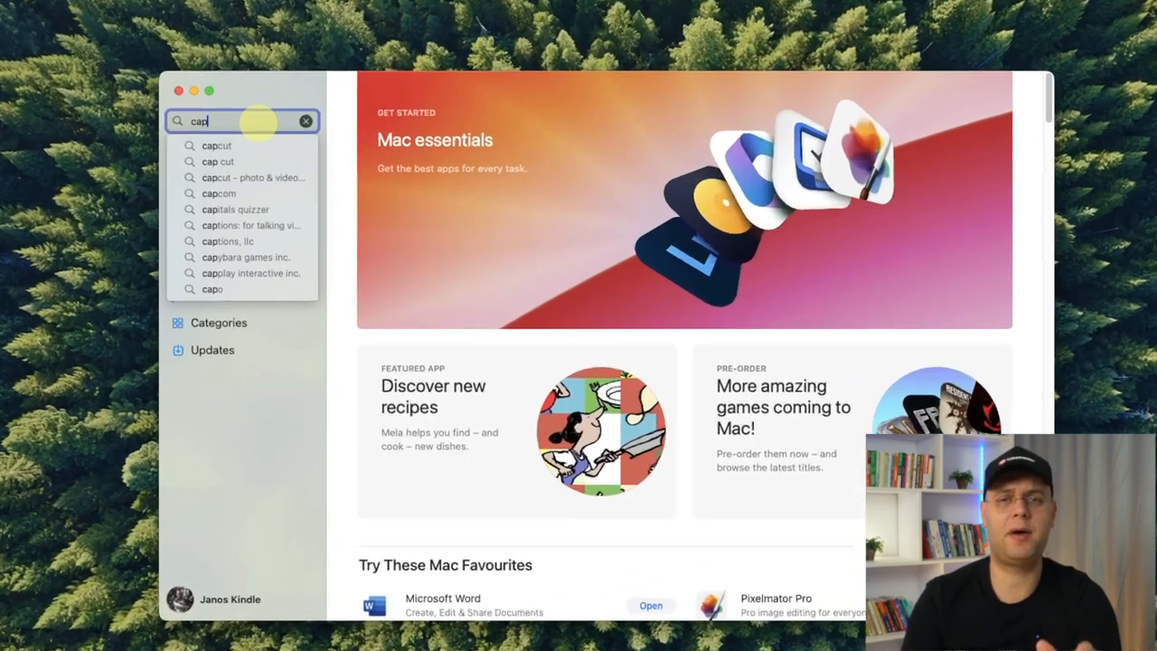
left_click(217, 144)
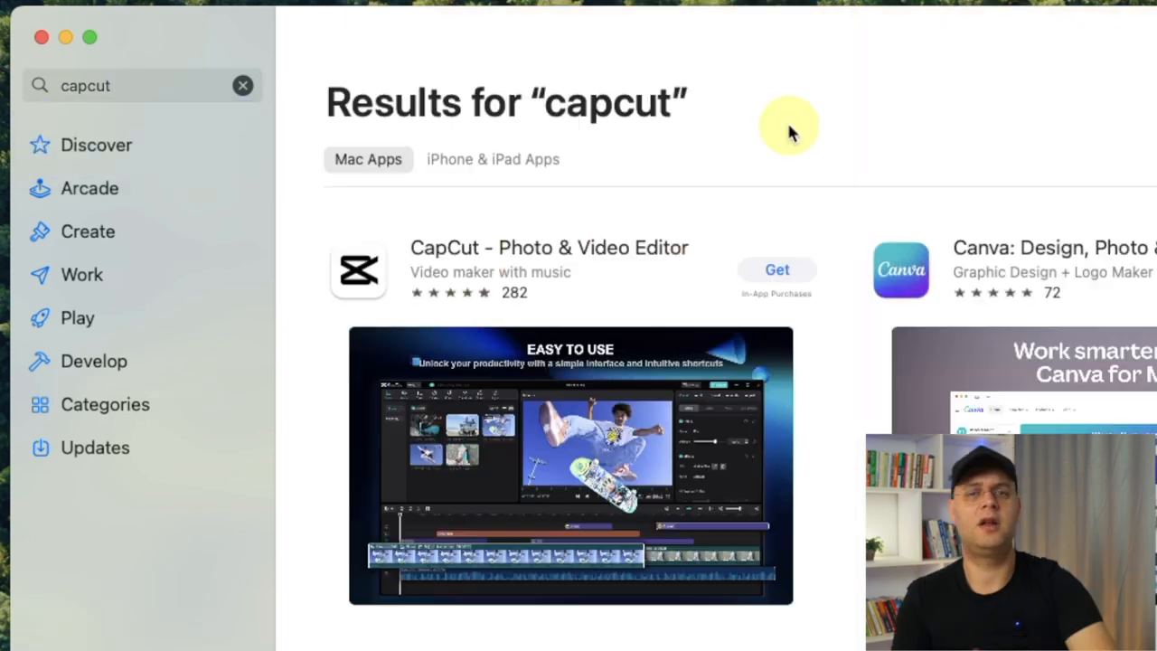
Get and install CapCut – Photo & Video Editor, then launch it.
left_click(777, 270)
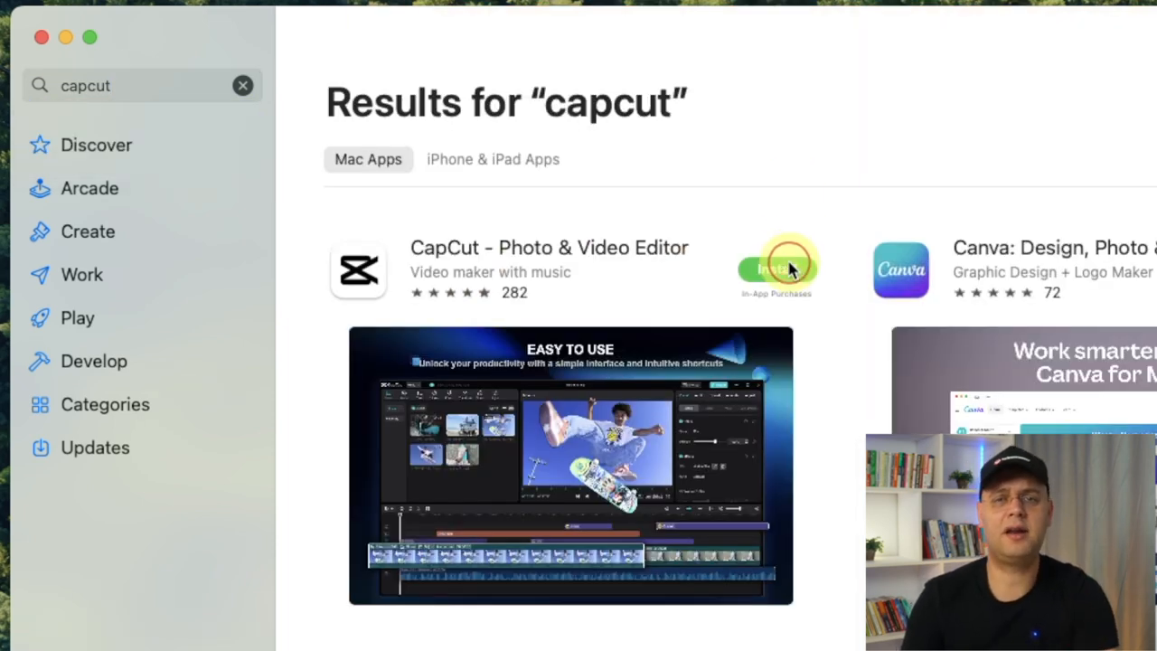
left_click(776, 268)
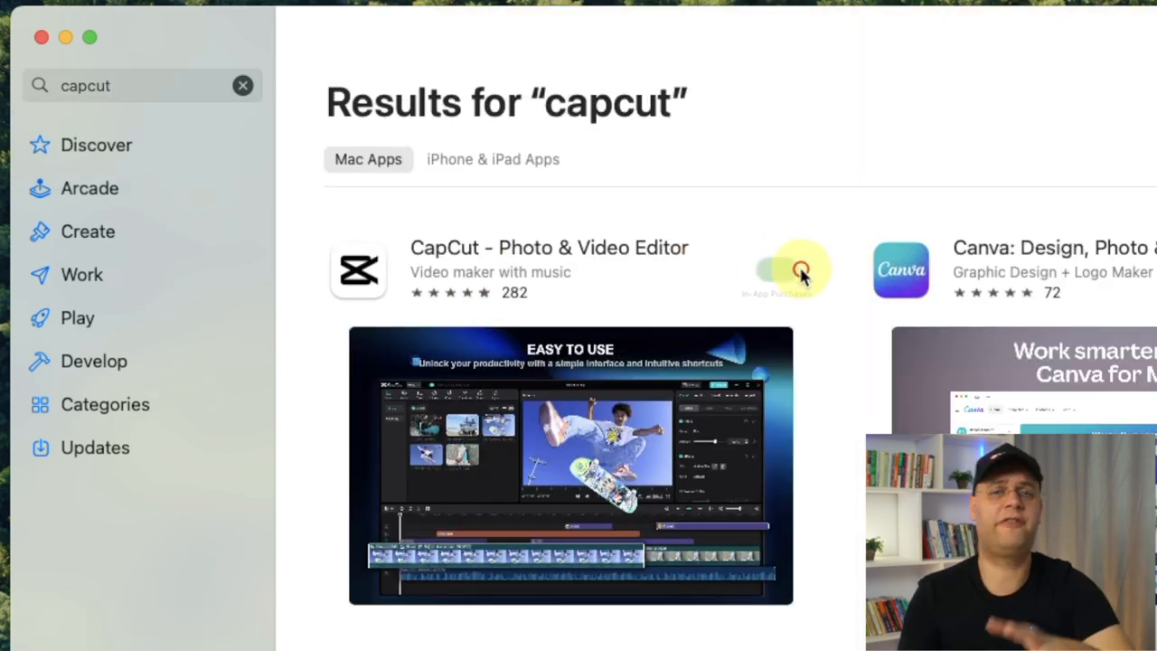
left_click(795, 267)
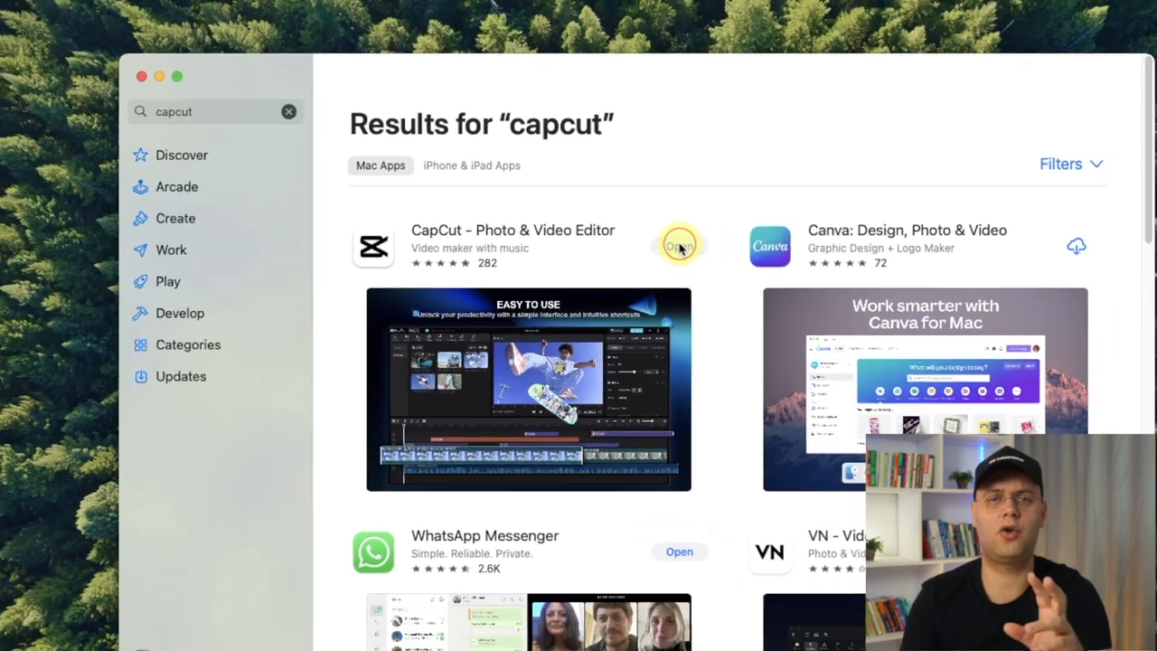
left_click(680, 246)
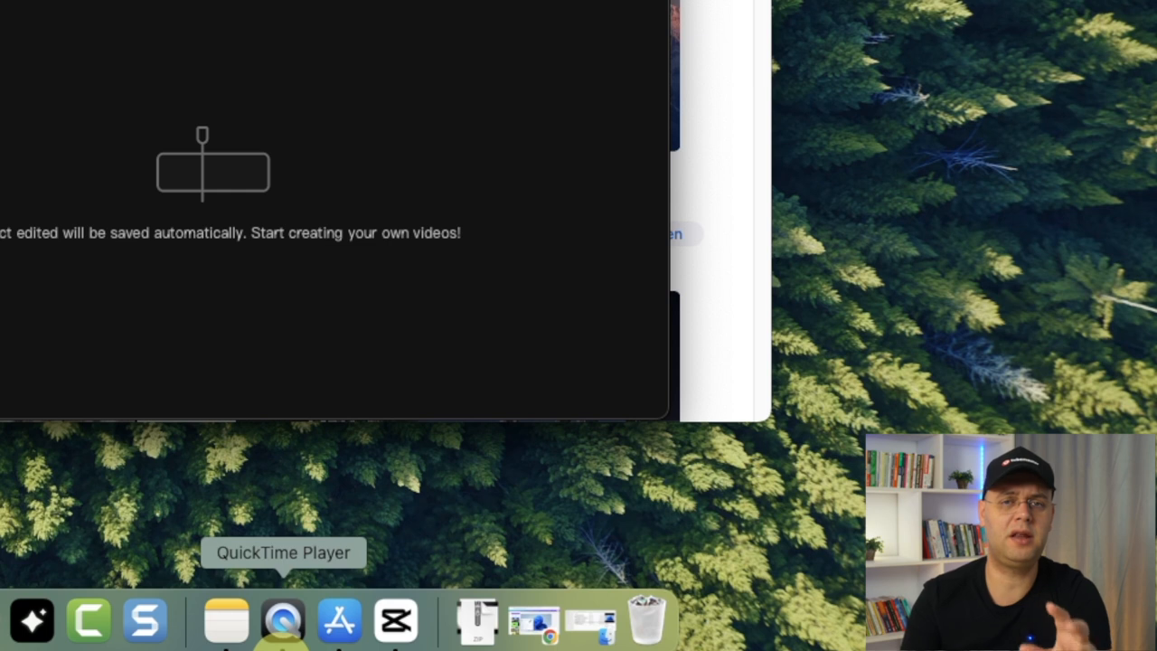
Bring up the CapCut Dock icon's menu to reach Keep in Dock.
right_click(406, 618)
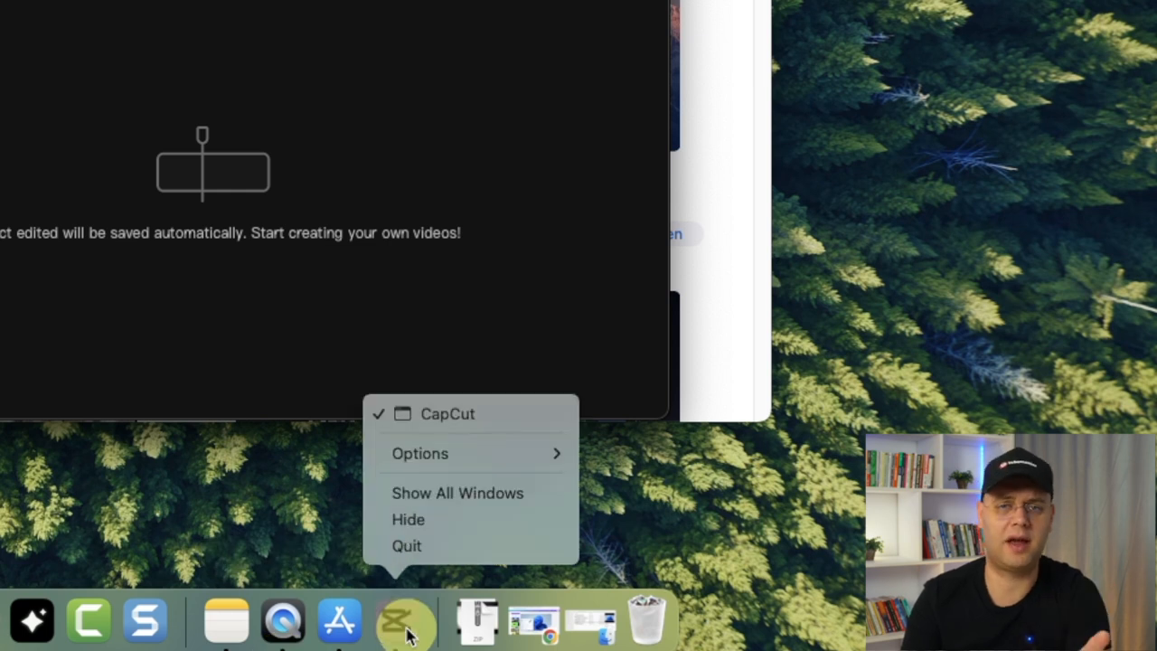
mouse_move(409, 519)
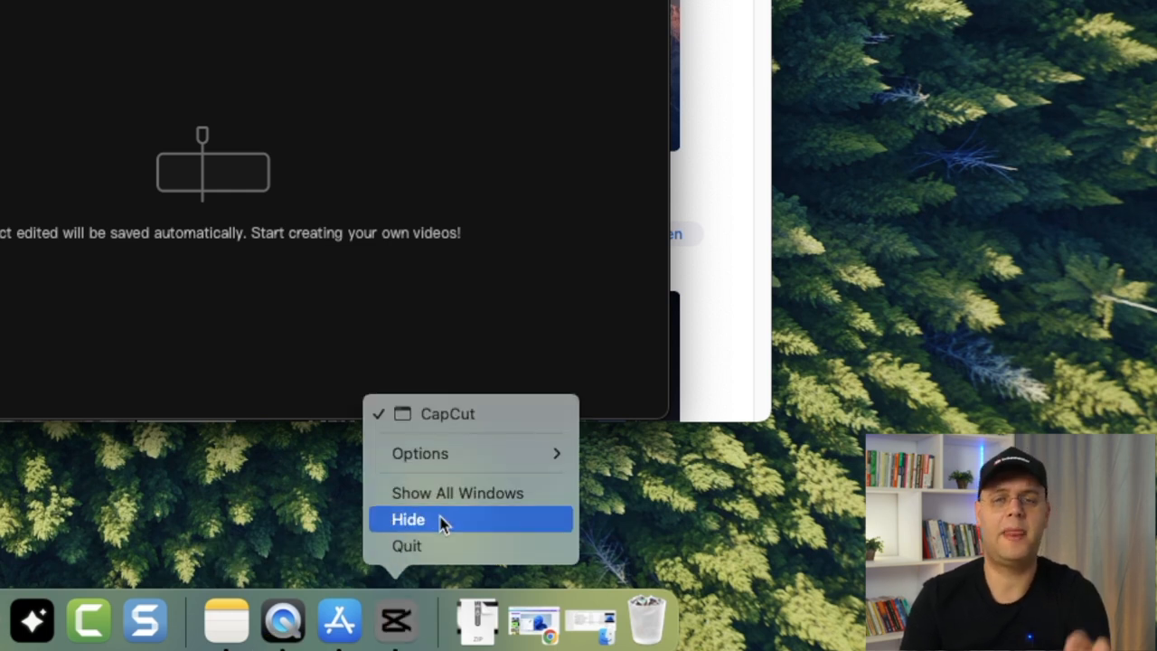
mouse_move(419, 452)
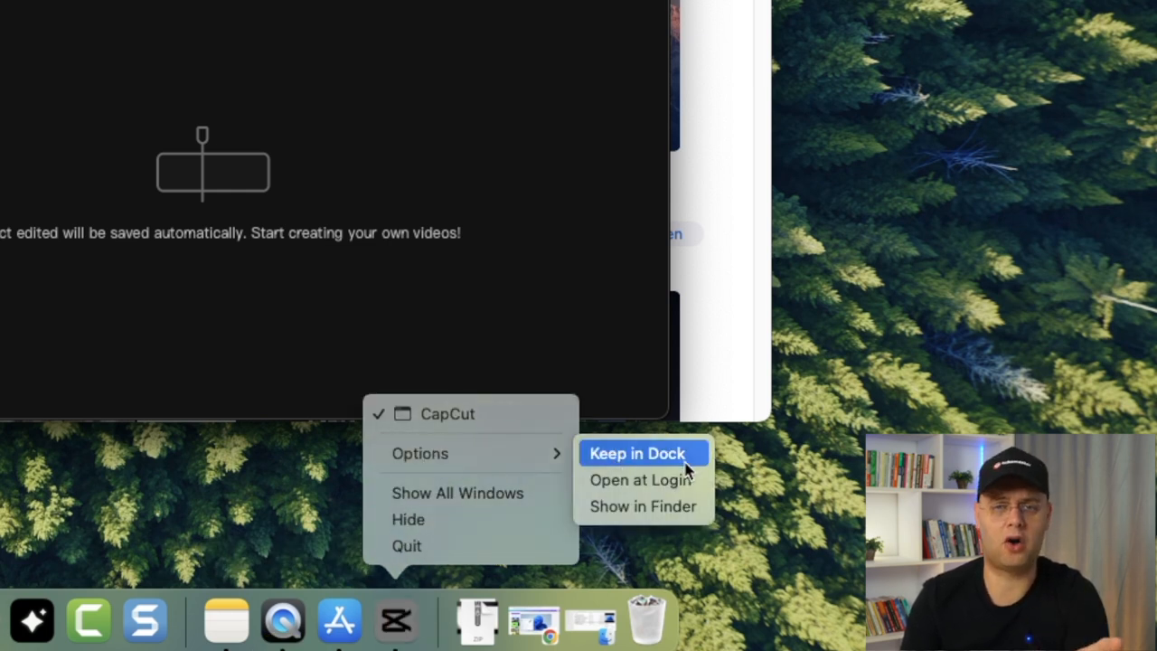